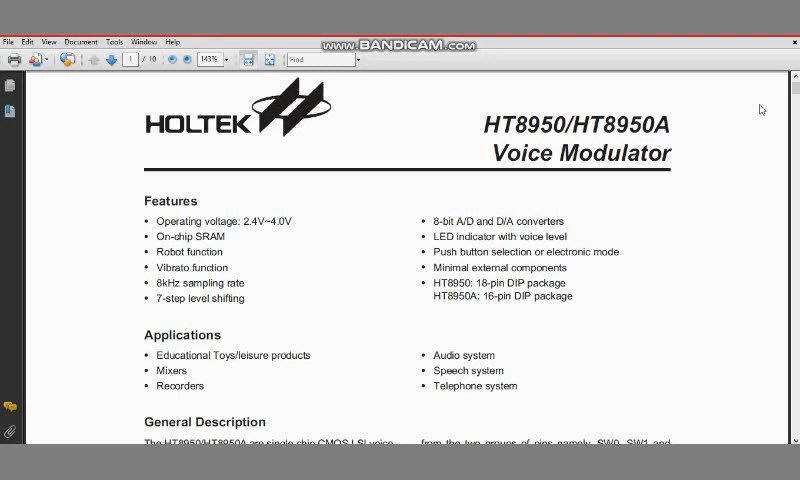
mouse_move(302, 143)
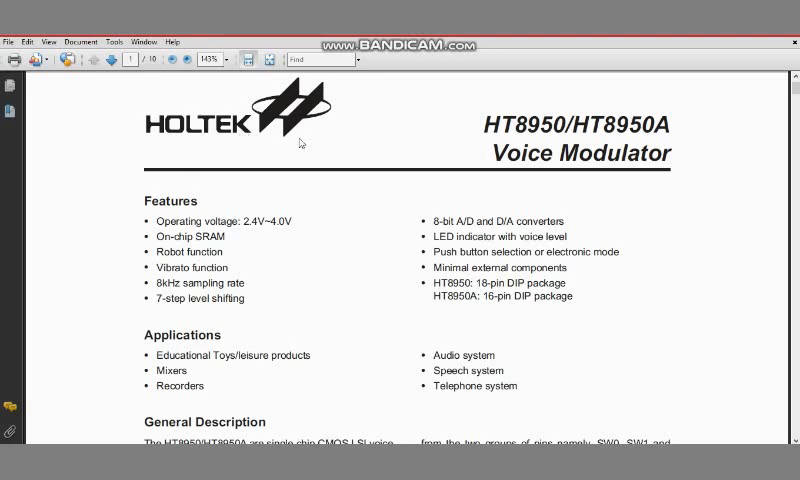
mouse_move(694, 140)
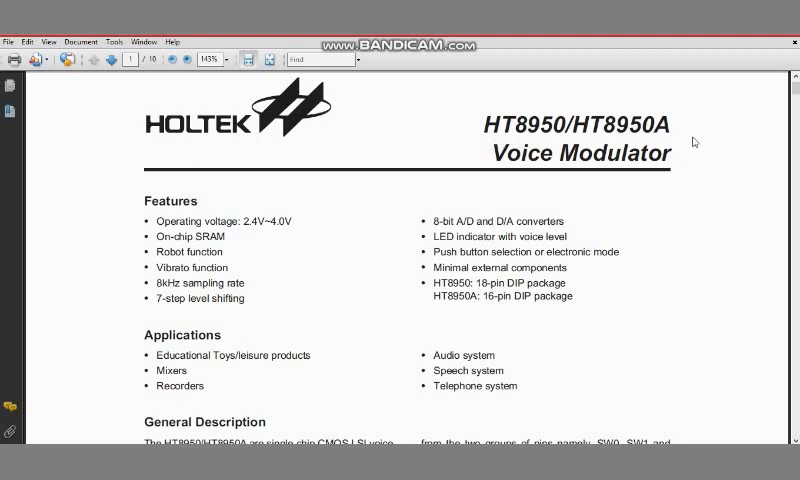
mouse_move(685, 307)
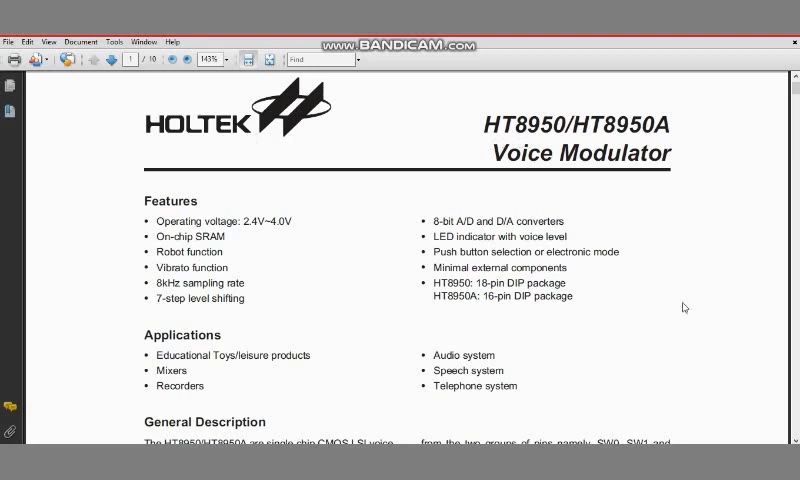
mouse_move(670, 274)
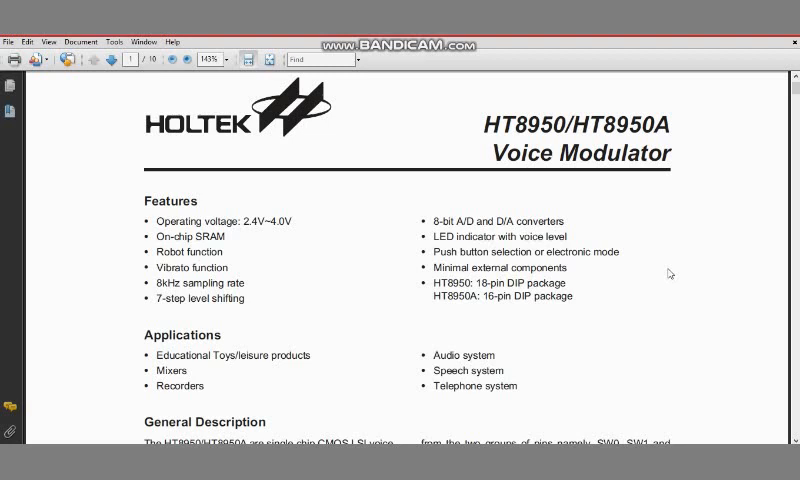
Select the "7-step level shifting" bullet in the HT8950A Features list.
scroll(up, 3)
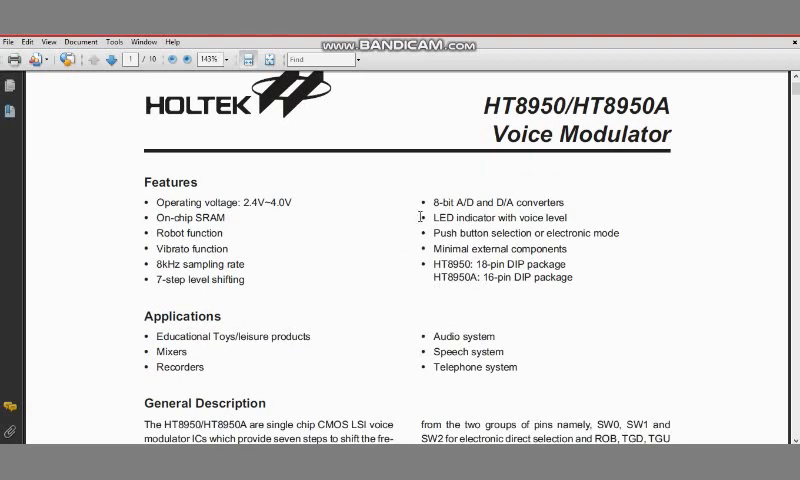
mouse_move(323, 245)
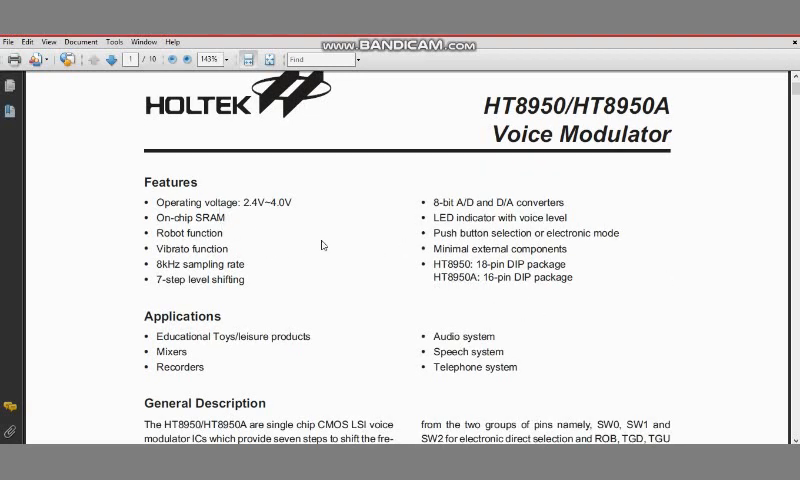
mouse_move(362, 262)
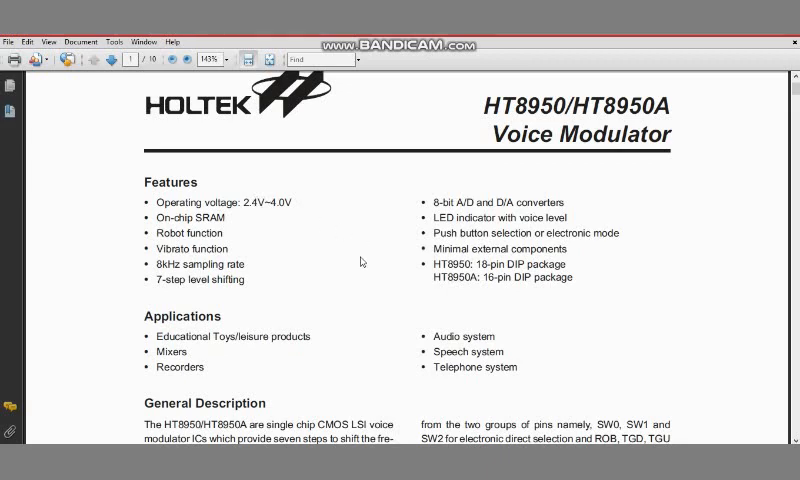
mouse_move(378, 276)
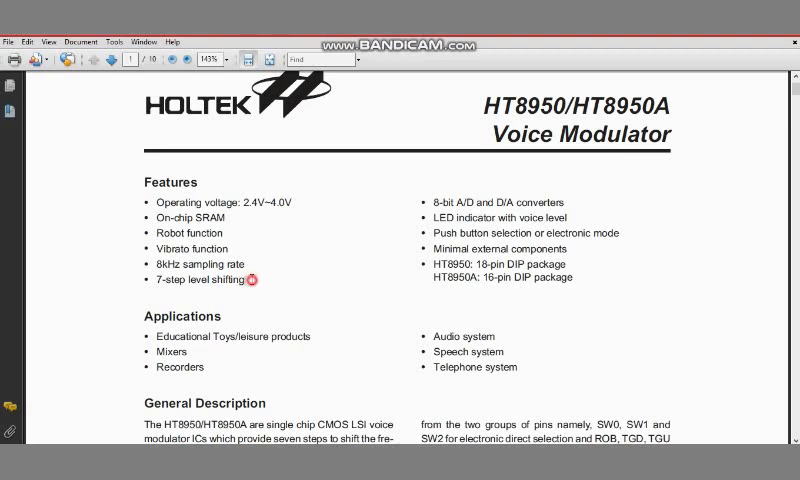
double_click(191, 280)
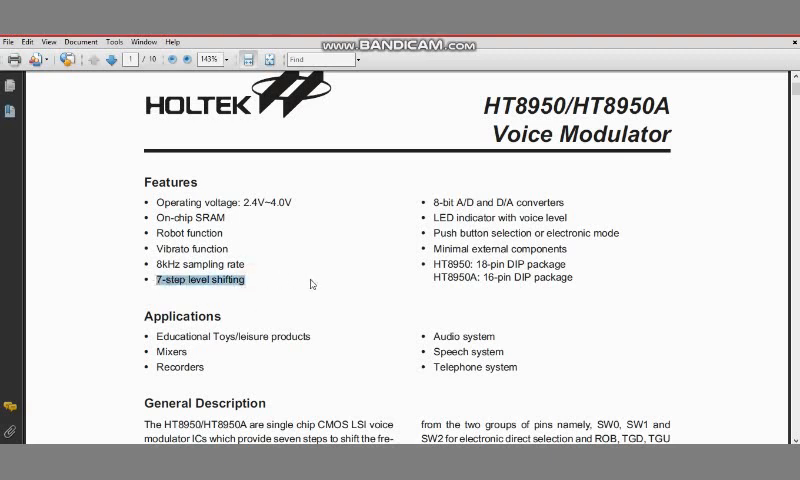
mouse_move(575, 248)
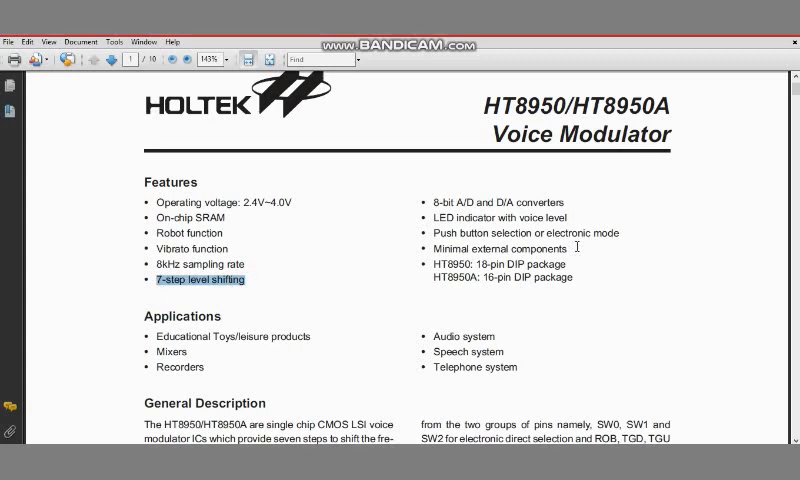
mouse_move(598, 220)
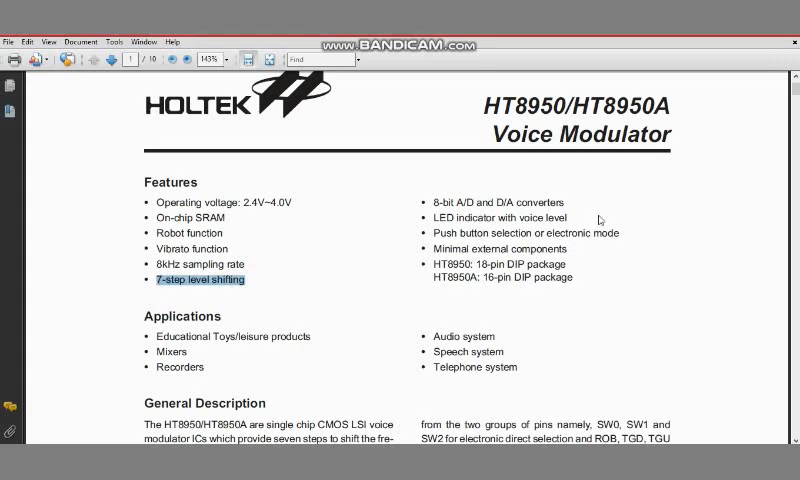
mouse_move(592, 268)
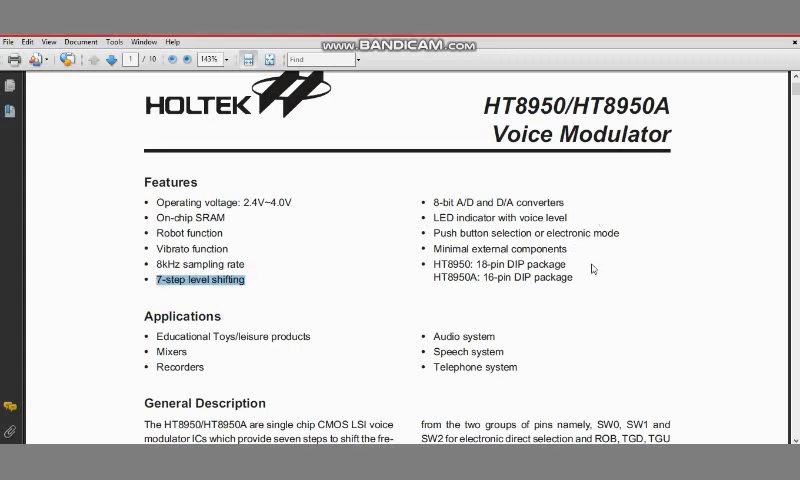
mouse_move(608, 267)
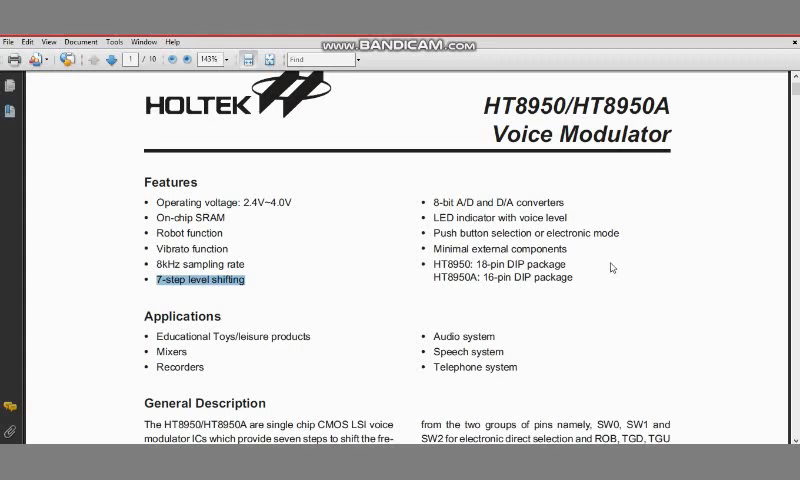
mouse_move(617, 249)
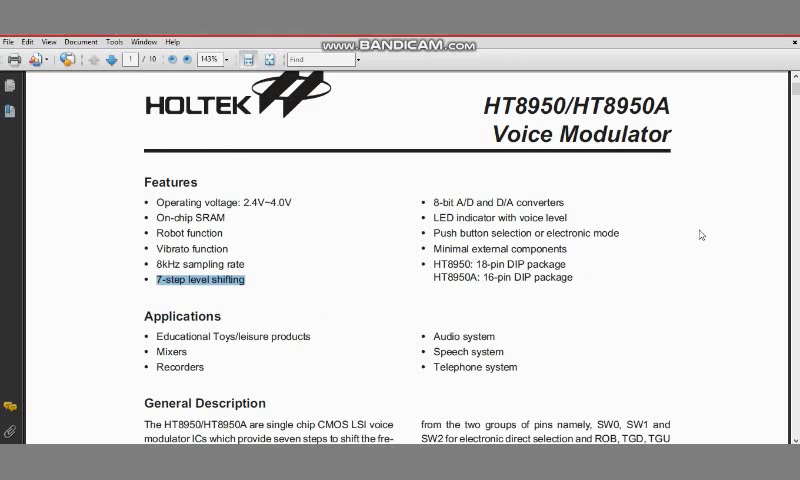
mouse_move(560, 263)
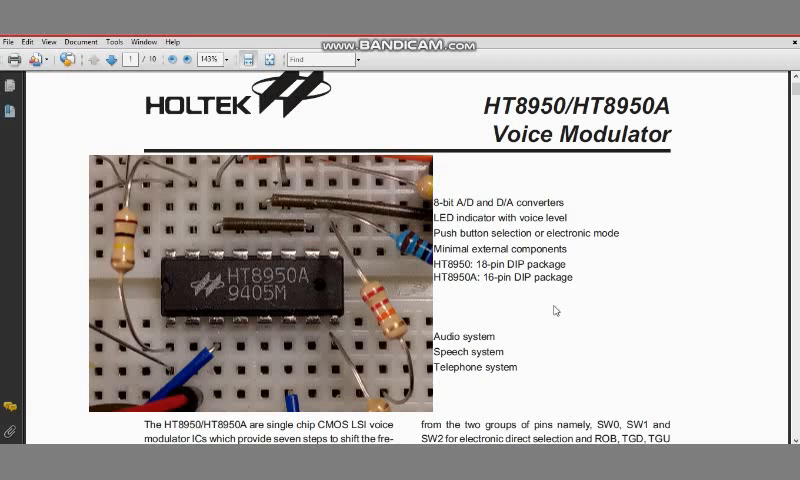
mouse_move(600, 282)
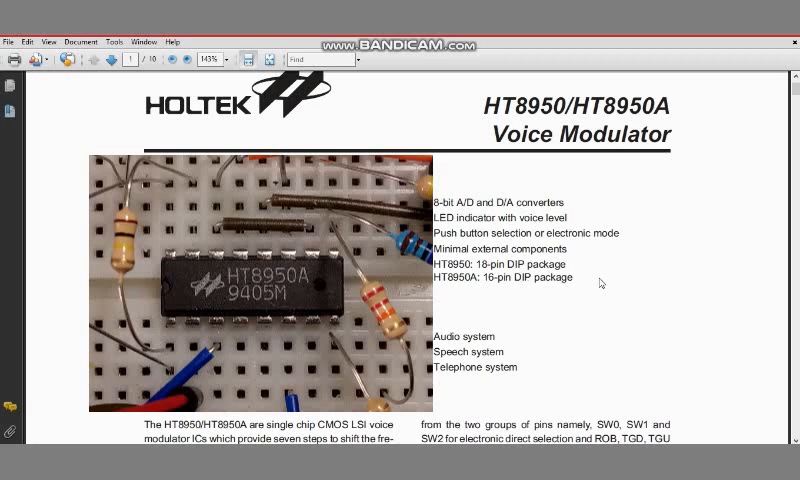
mouse_move(645, 278)
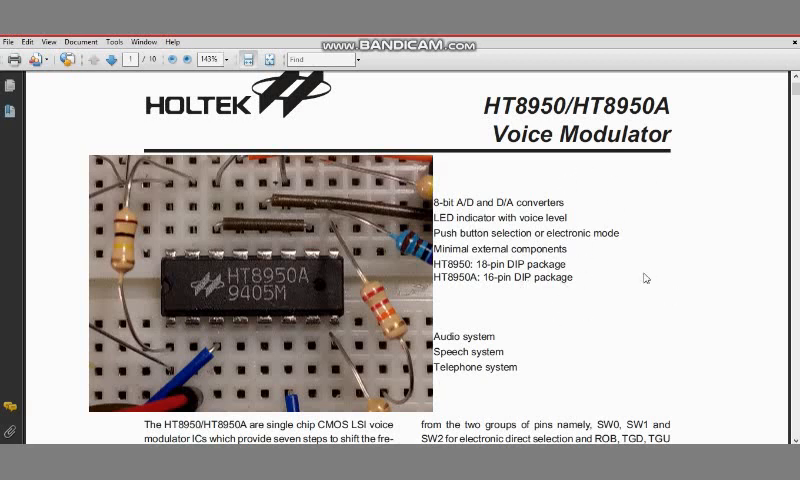
Scroll to page 3's Absolute Maximum Ratings and Electrical Characteristics table.
scroll(down, 3)
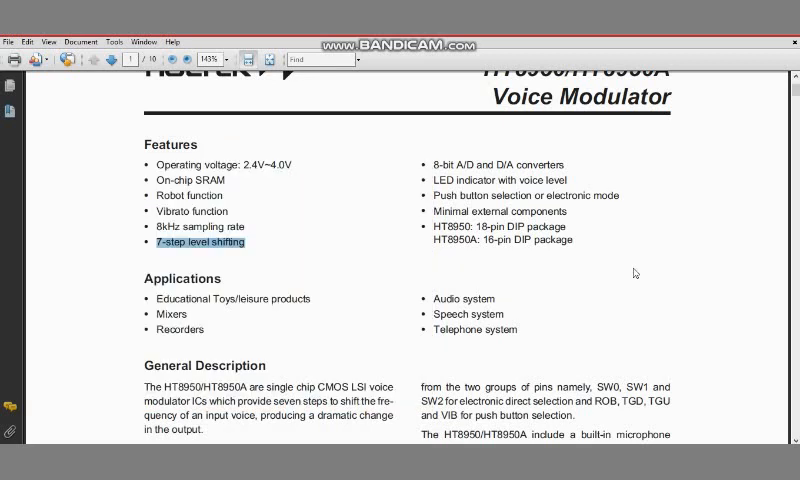
scroll(down, 3)
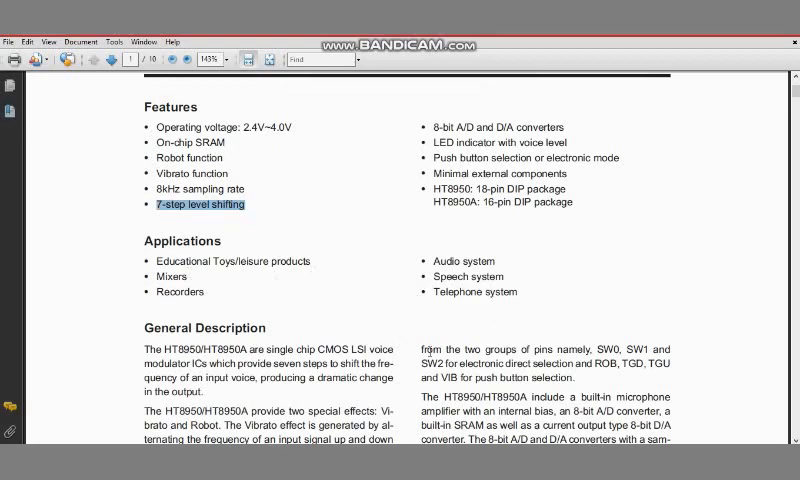
mouse_move(569, 288)
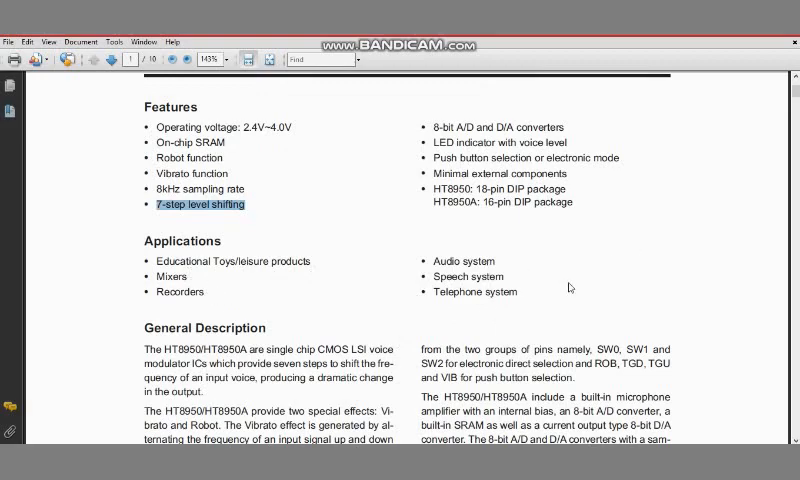
scroll(down, 3)
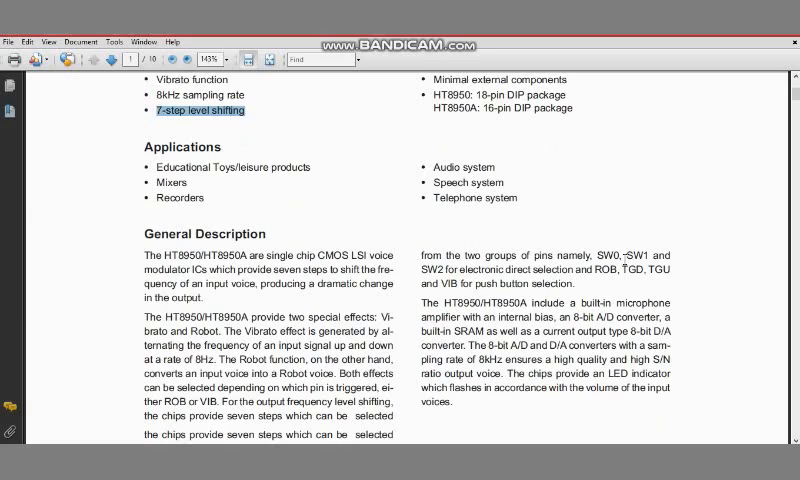
scroll(down, 3)
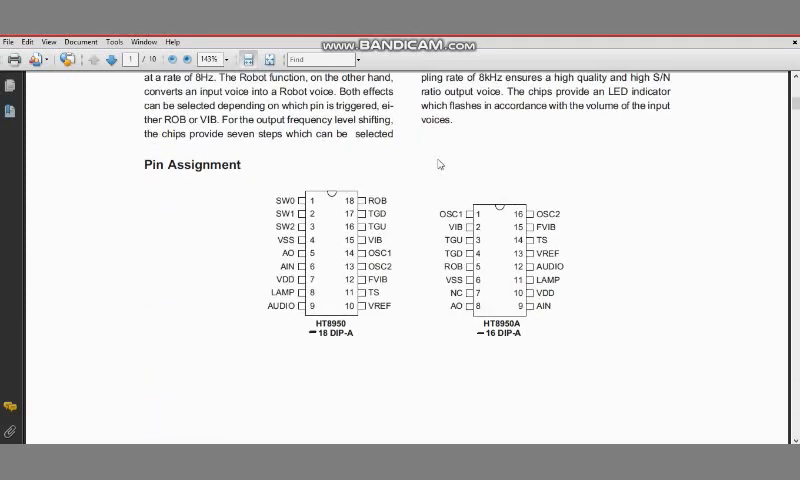
scroll(down, 3)
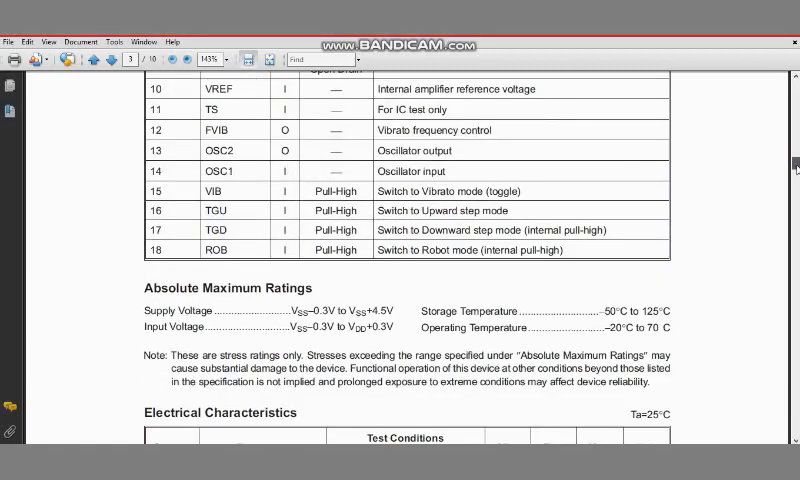
scroll(down, 3)
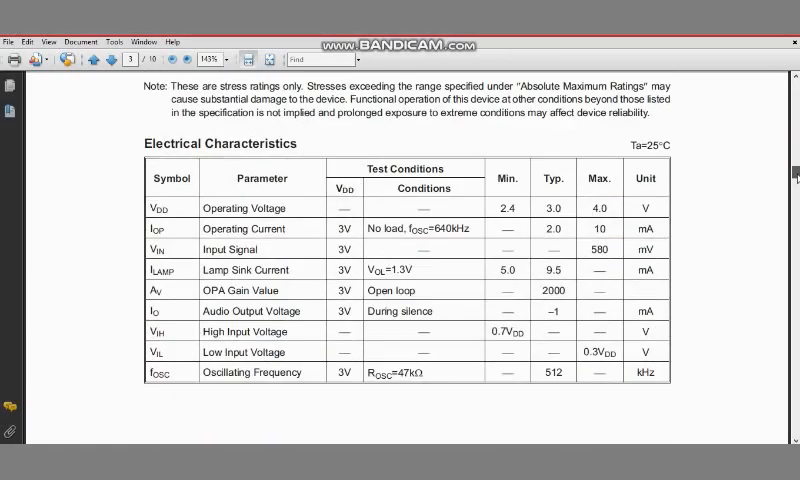
Advance to page 4 and read the Functional Description and Voice Modulation step-mode table.
click(160, 57)
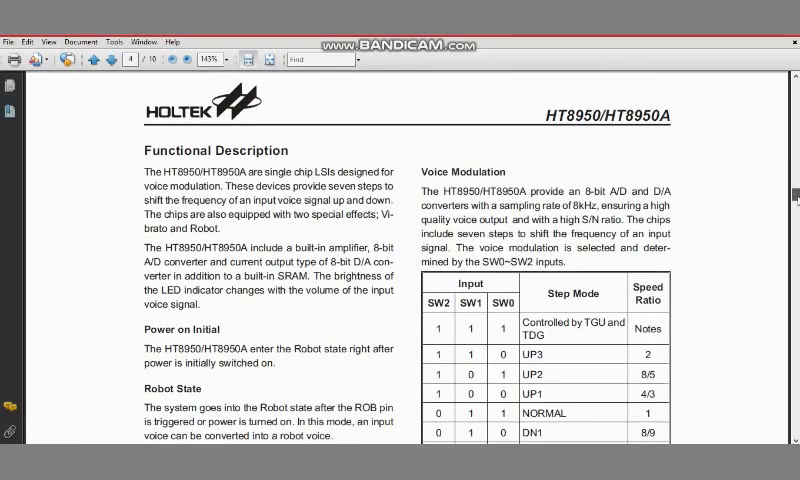
scroll(down, 3)
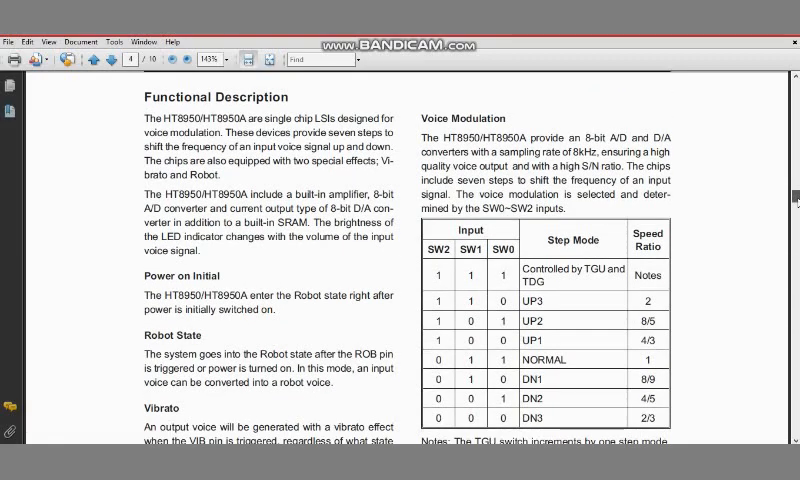
scroll(down, 3)
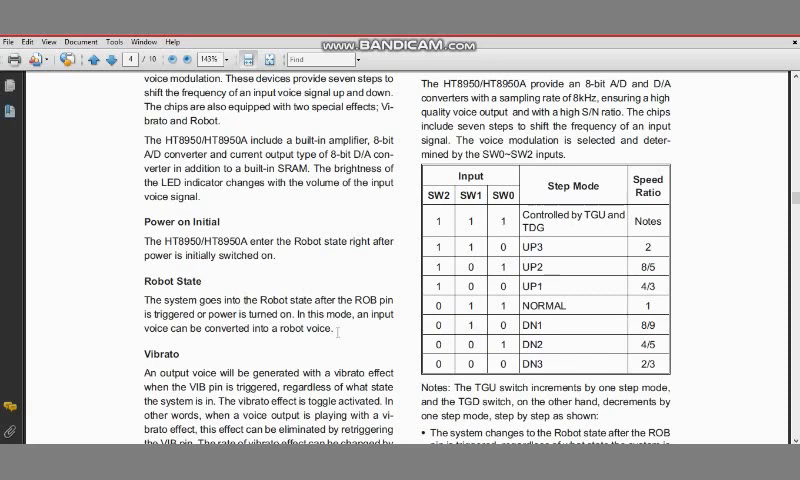
scroll(down, 3)
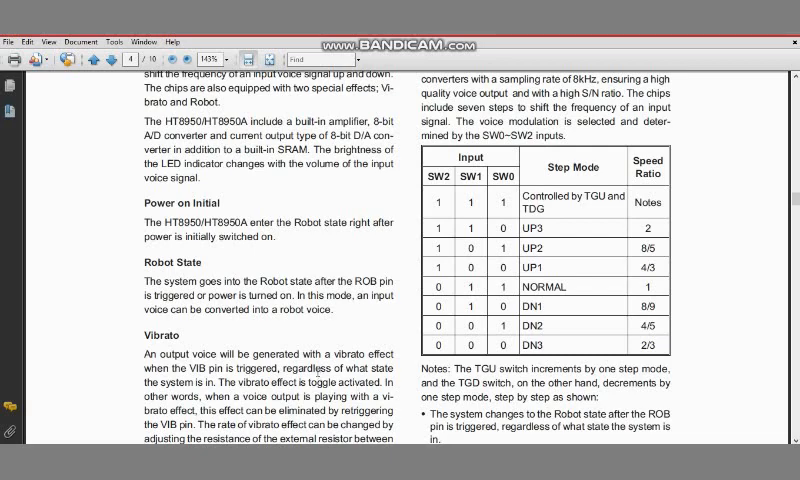
scroll(up, 3)
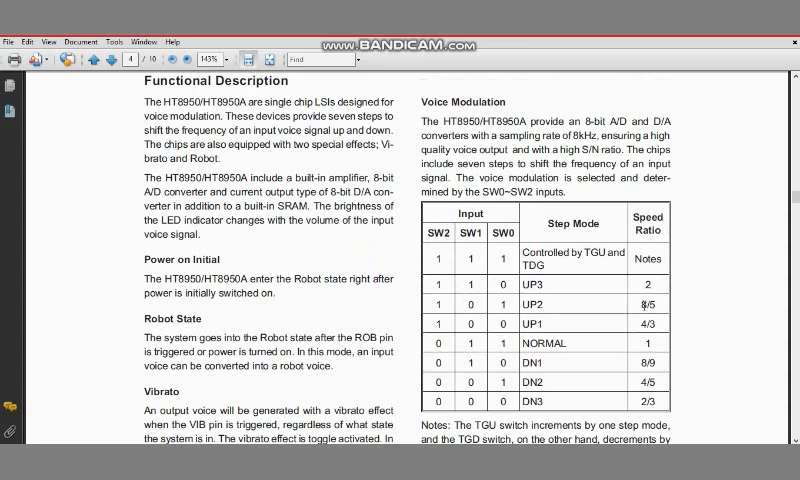
scroll(down, 3)
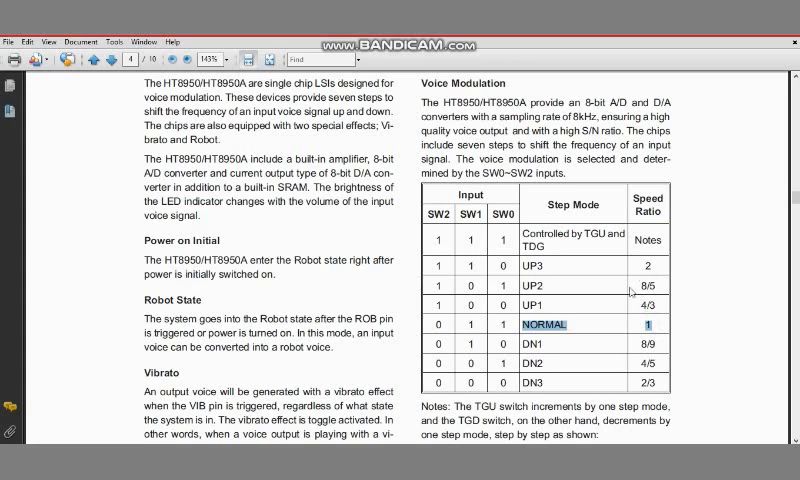
mouse_move(558, 274)
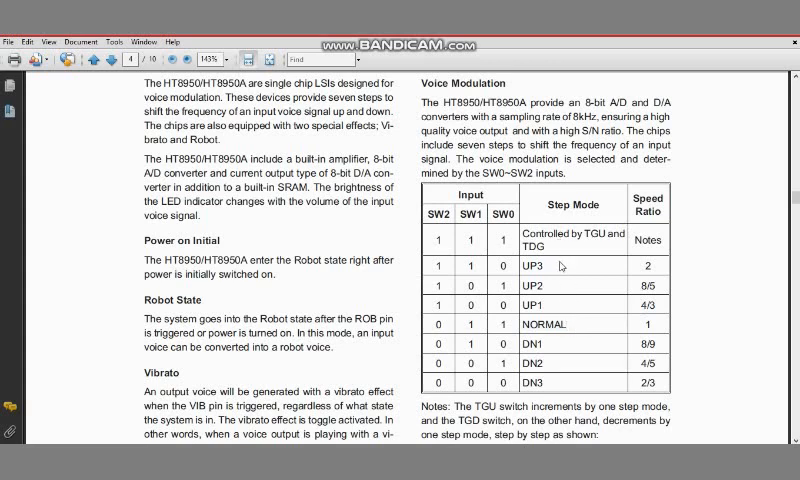
scroll(down, 3)
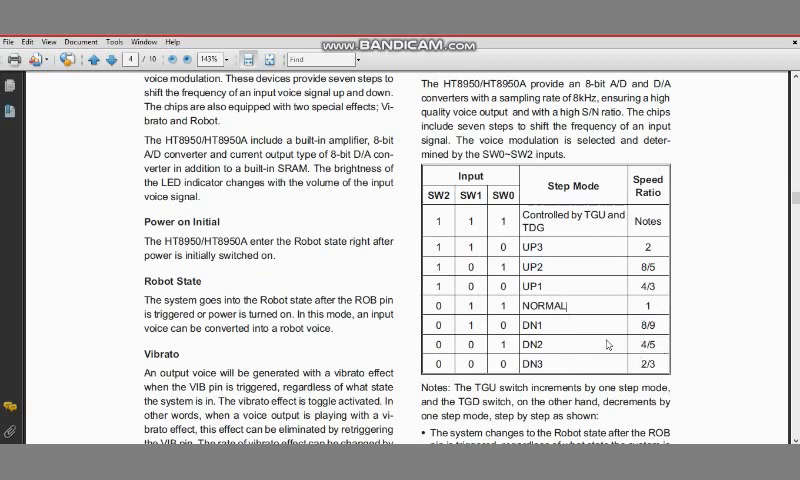
scroll(down, 3)
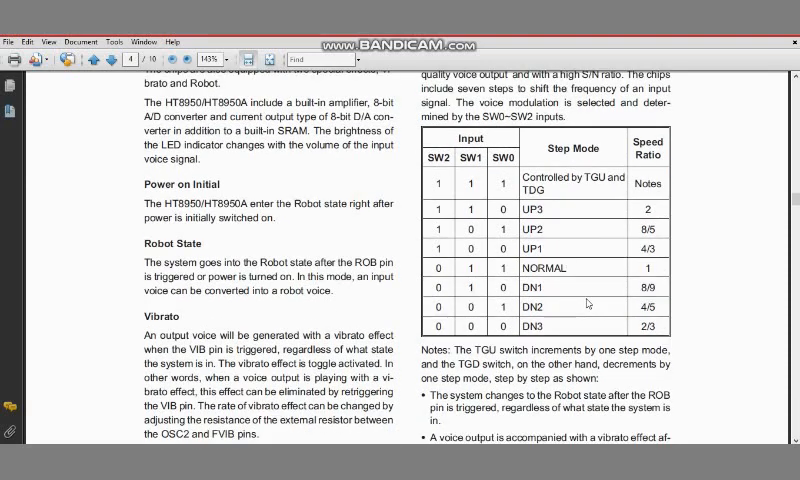
Scroll past the LED Indicator and ROBOT-to-UP3 sequence diagram to page 5's application circuit.
scroll(down, 3)
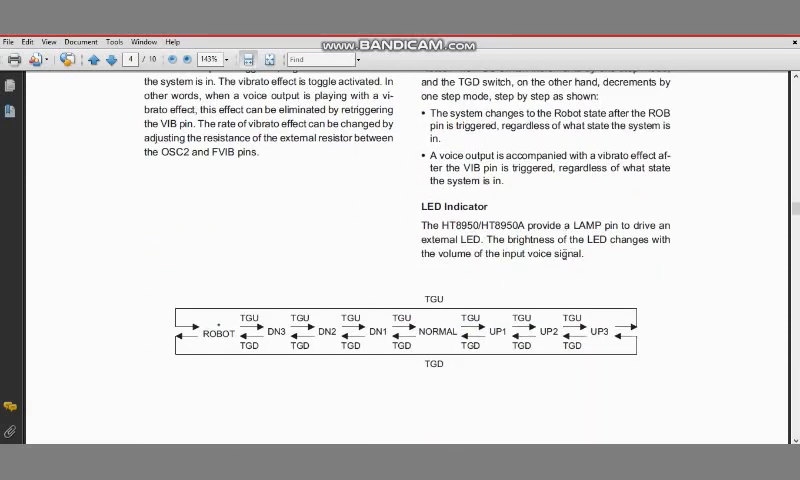
mouse_move(566, 383)
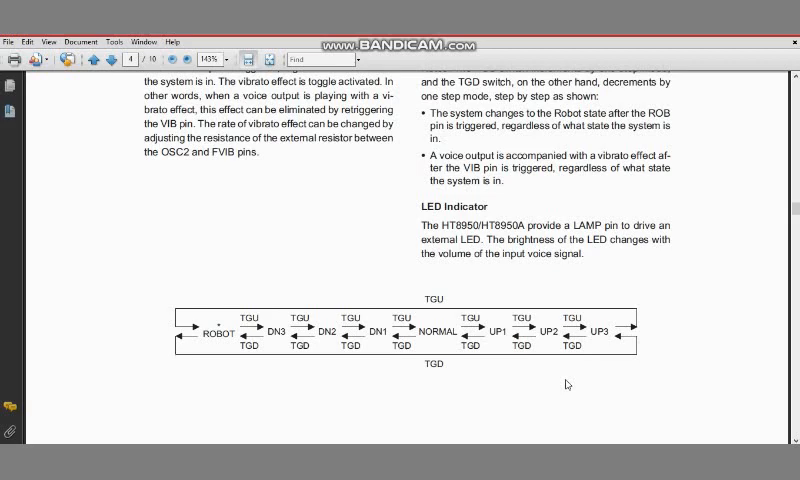
mouse_move(453, 370)
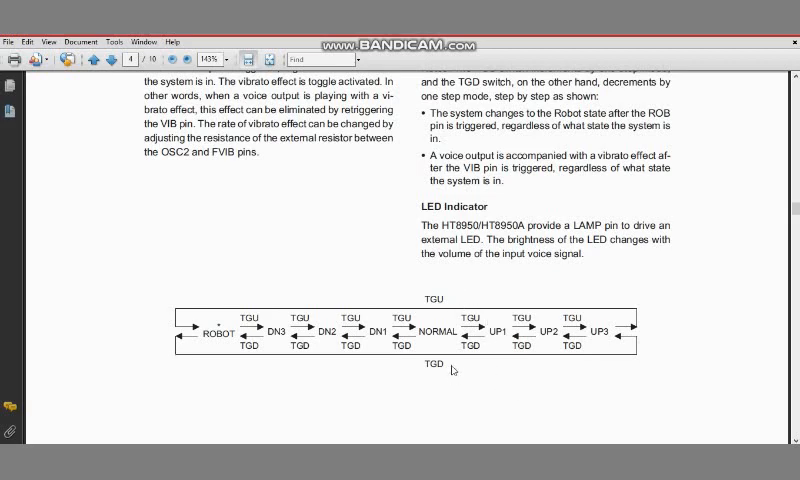
mouse_move(477, 376)
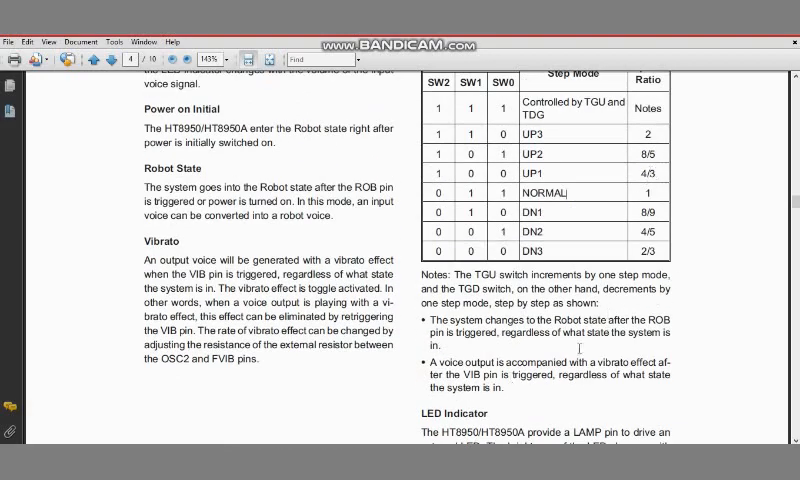
scroll(down, 3)
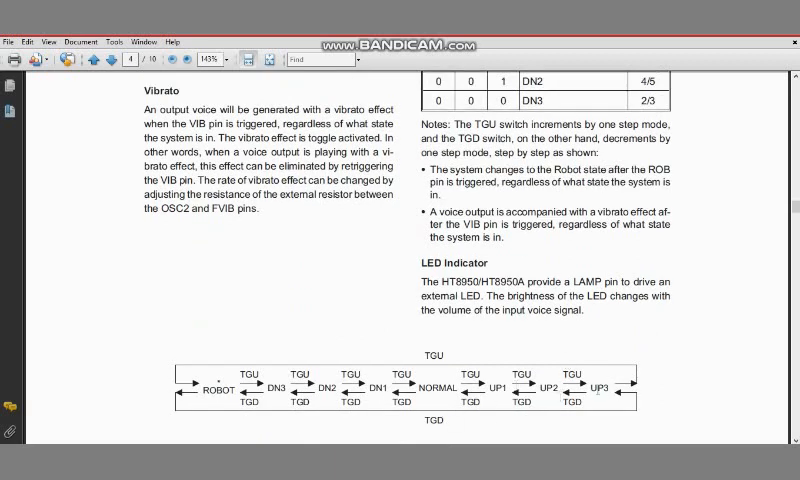
mouse_move(648, 385)
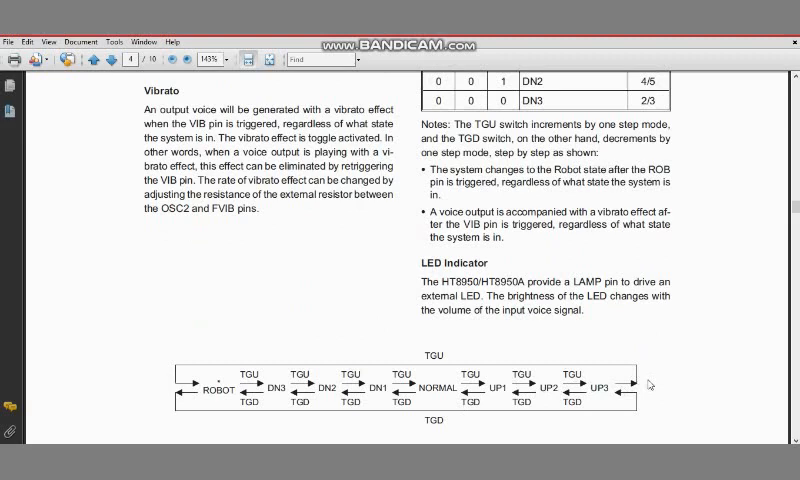
mouse_move(215, 400)
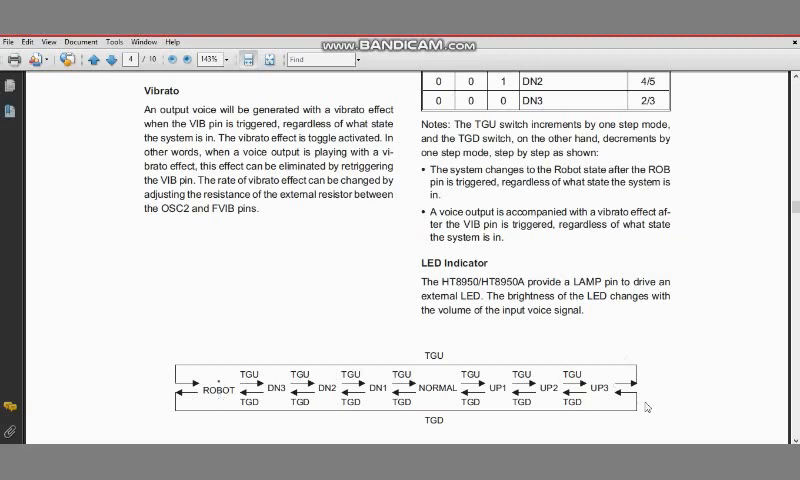
scroll(down, 3)
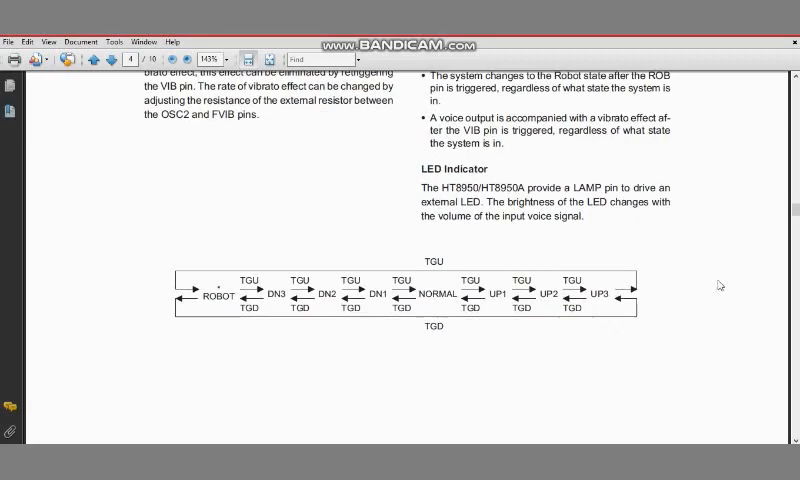
scroll(down, 3)
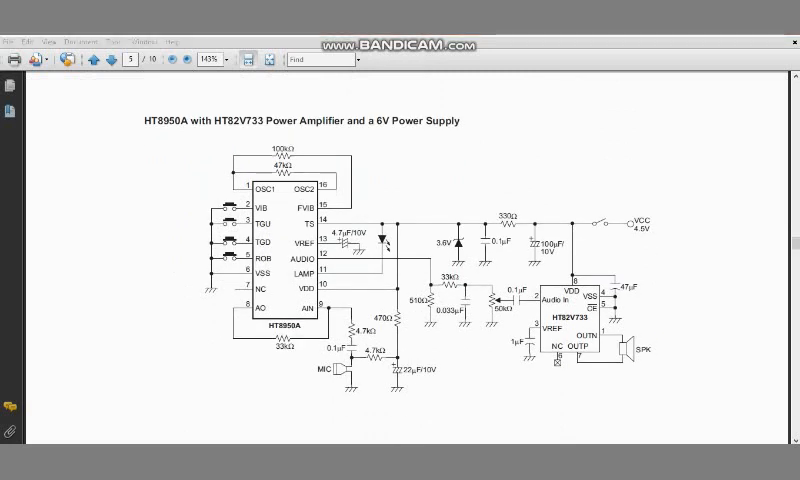
mouse_move(737, 98)
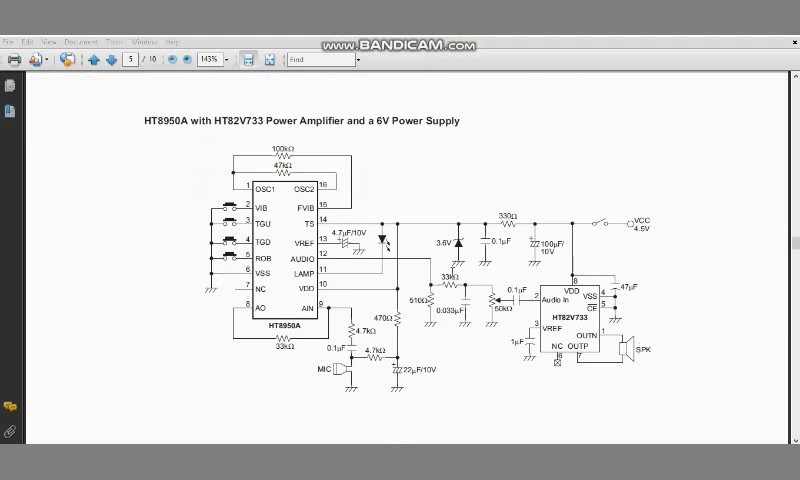
mouse_move(655, 353)
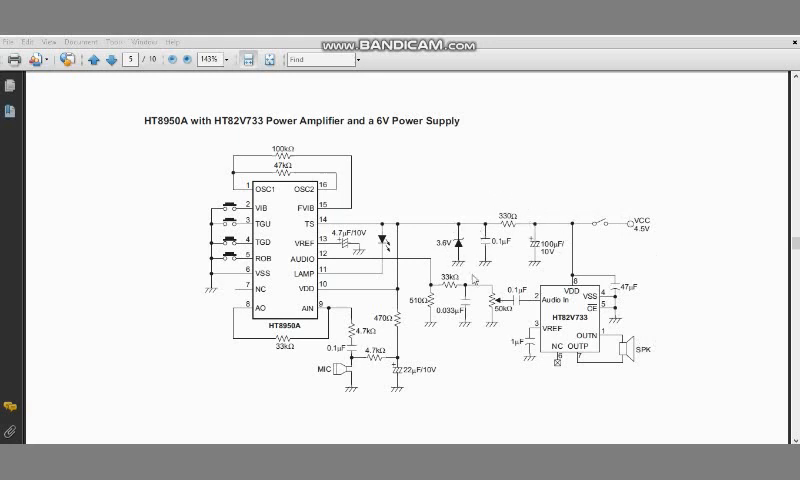
mouse_move(258, 160)
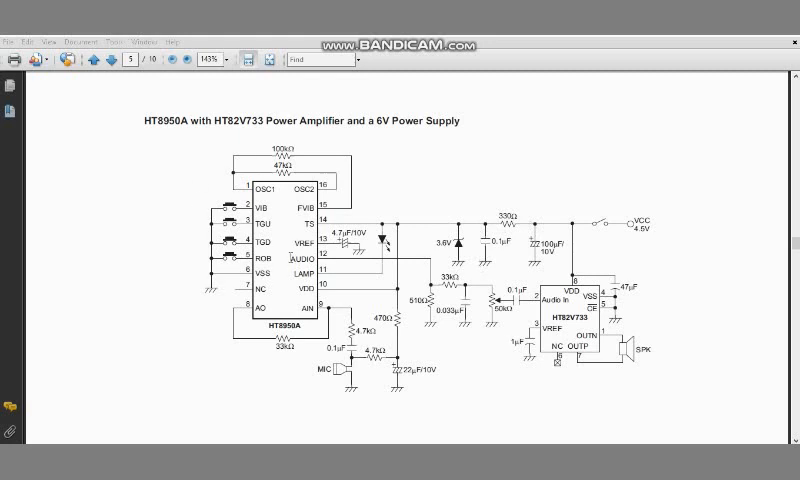
mouse_move(545, 228)
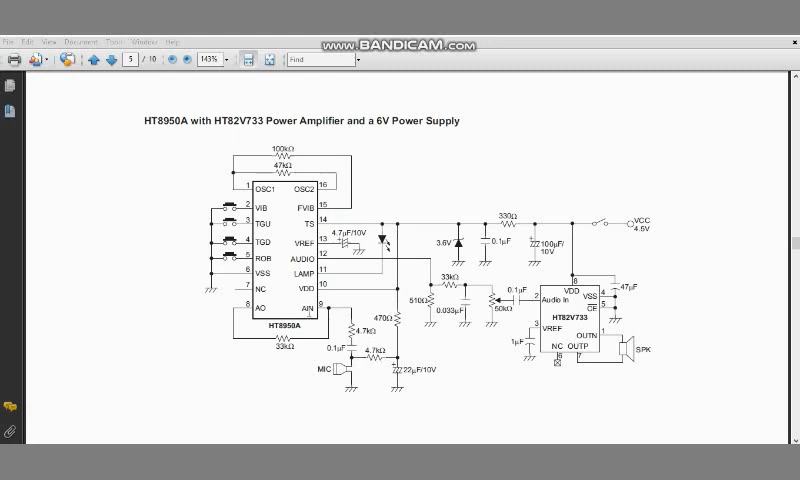
mouse_move(175, 210)
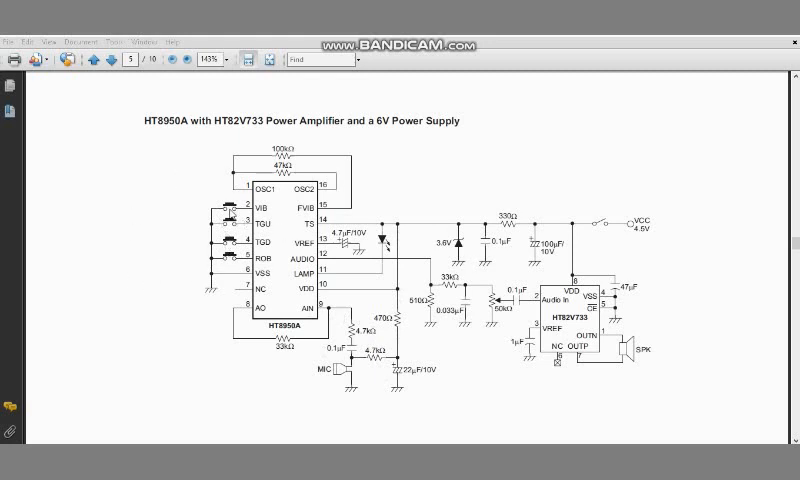
mouse_move(232, 272)
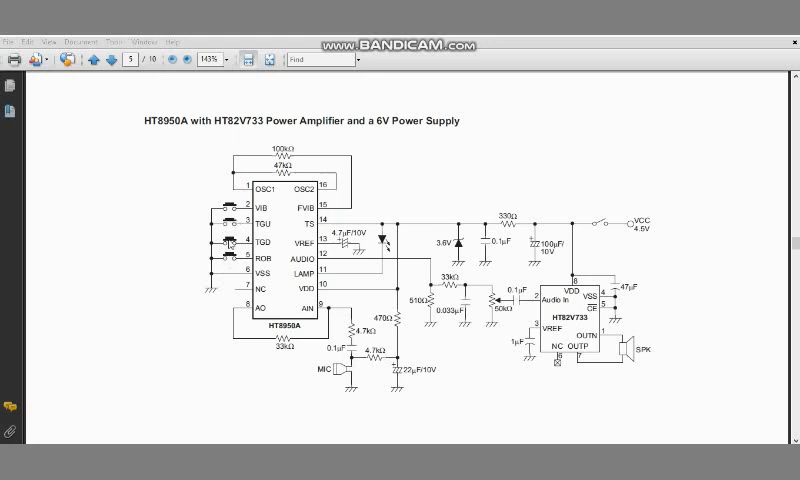
mouse_move(233, 238)
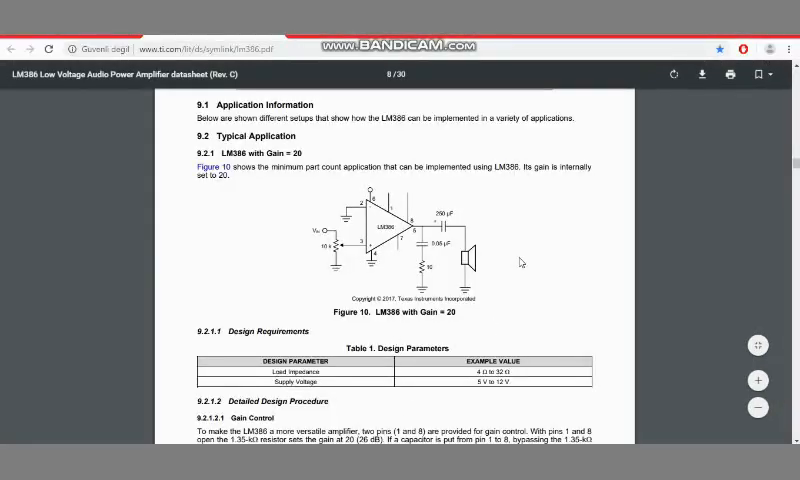
Scroll up to the Application and Implementation heading above the Gain = 20 circuit.
scroll(up, 3)
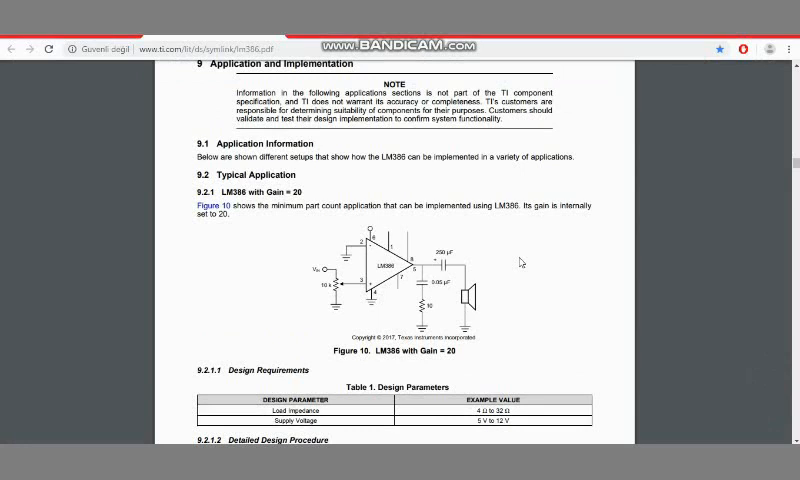
mouse_move(520, 262)
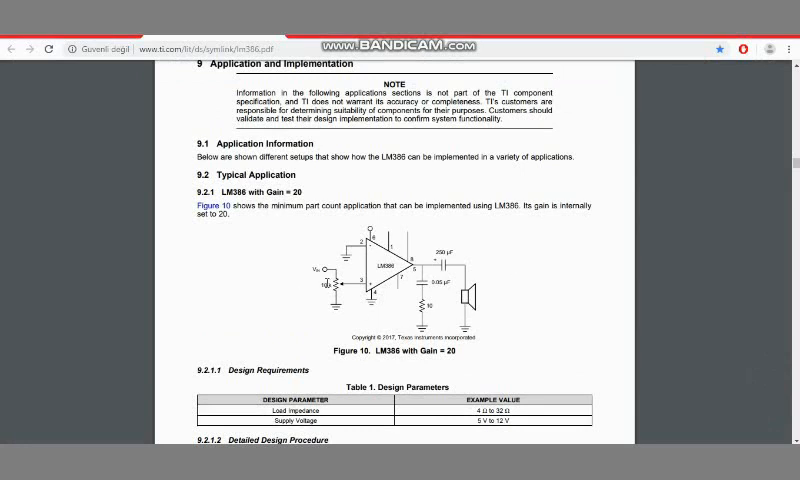
mouse_move(487, 312)
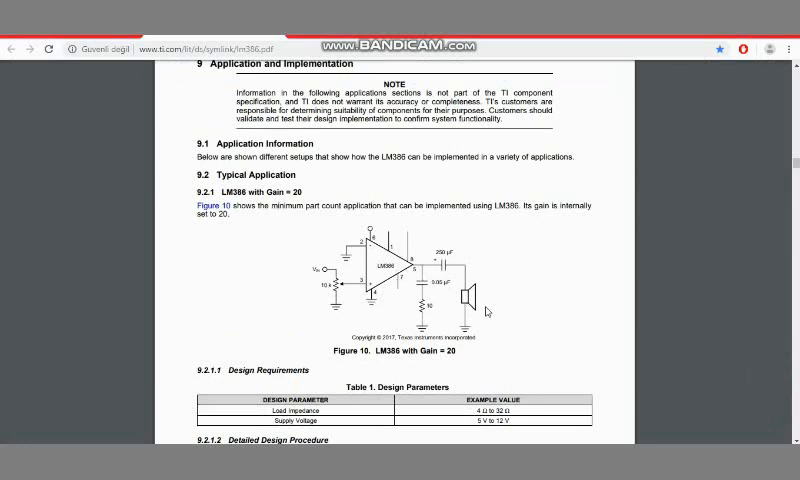
mouse_move(375, 322)
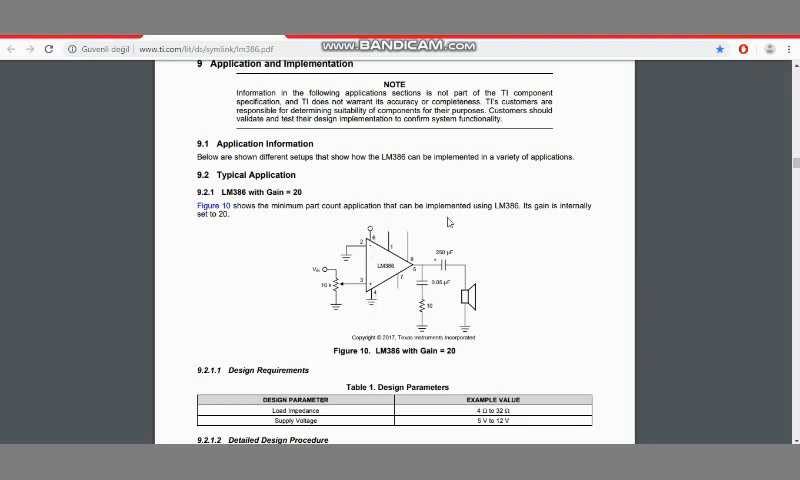
mouse_move(535, 249)
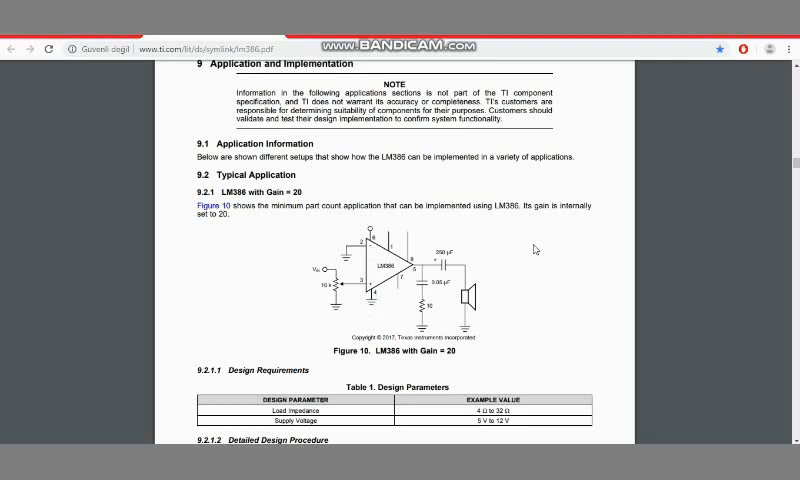
mouse_move(415, 306)
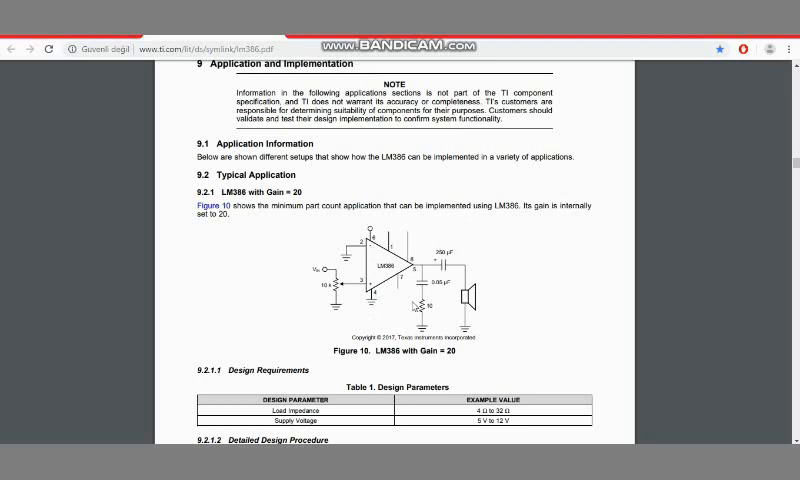
mouse_move(555, 281)
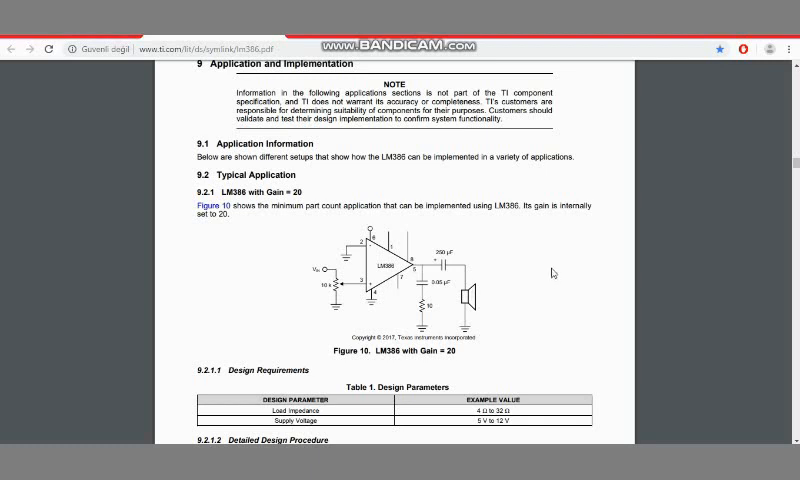
mouse_move(267, 229)
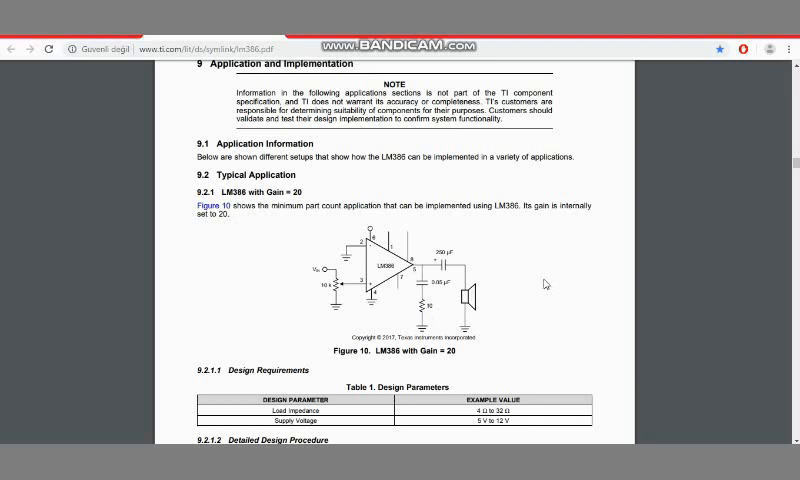
mouse_move(268, 232)
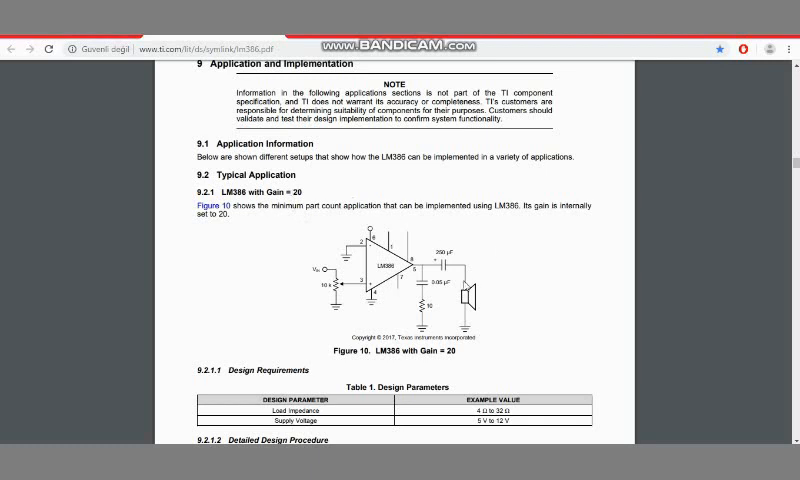
mouse_move(508, 244)
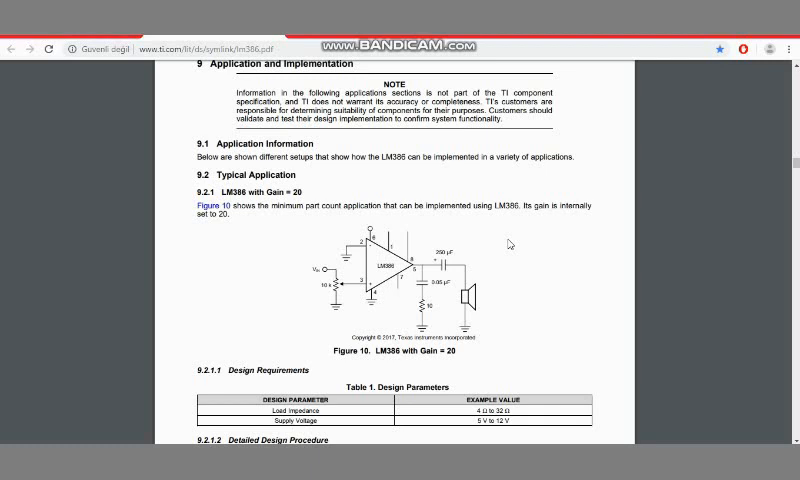
mouse_move(265, 282)
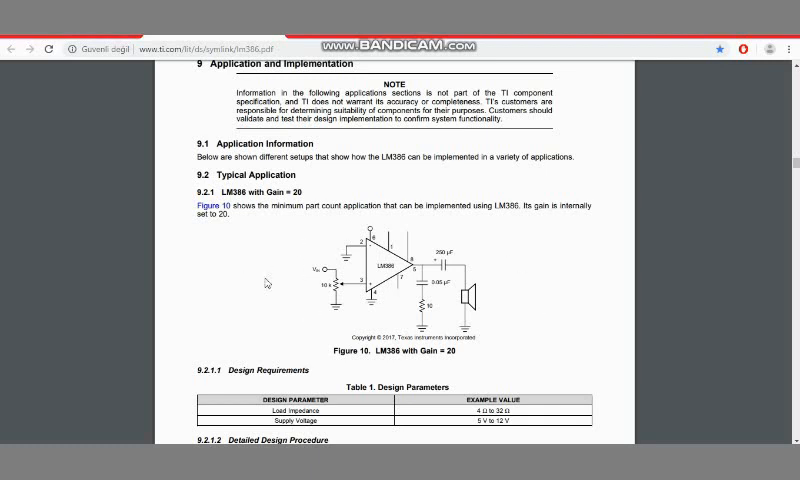
mouse_move(534, 283)
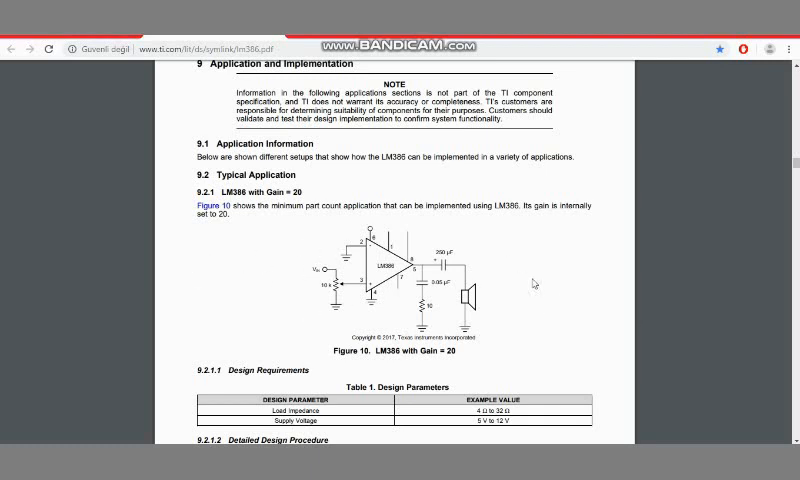
mouse_move(530, 251)
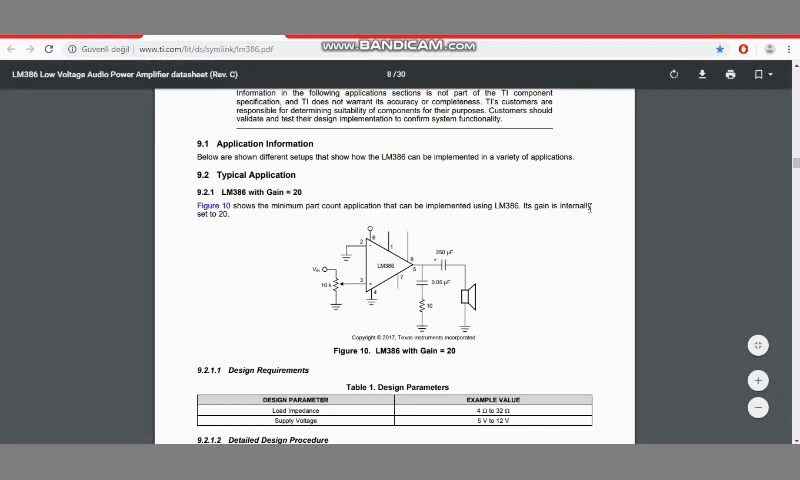
mouse_move(567, 230)
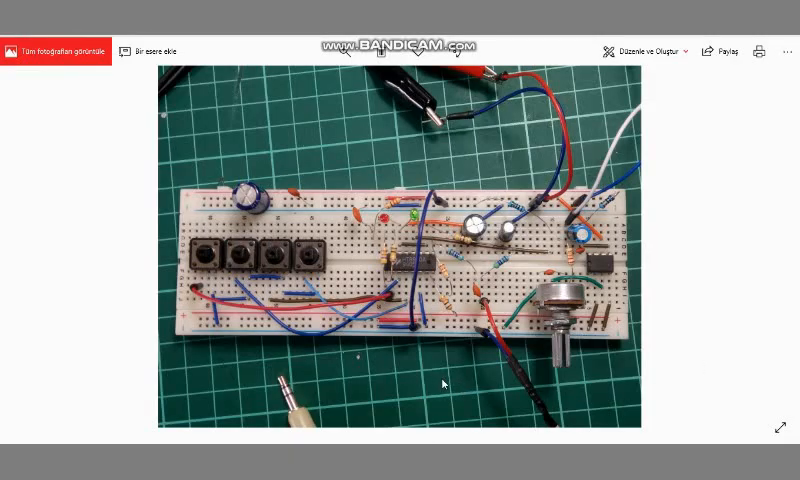
mouse_move(399, 240)
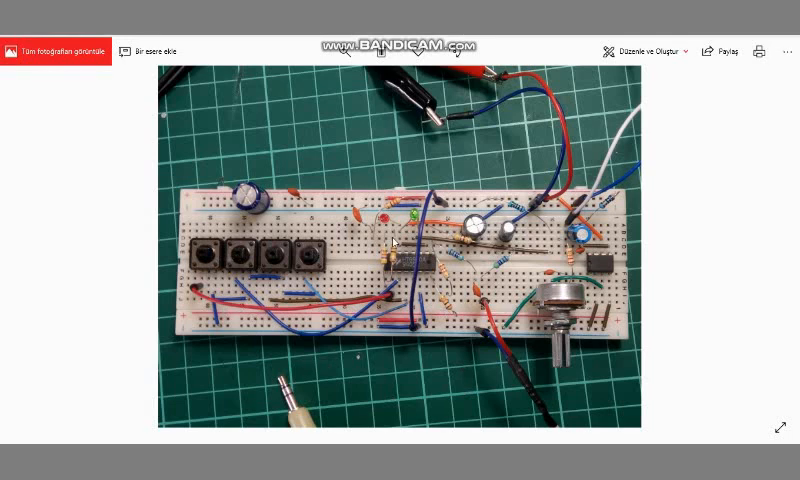
mouse_move(603, 360)
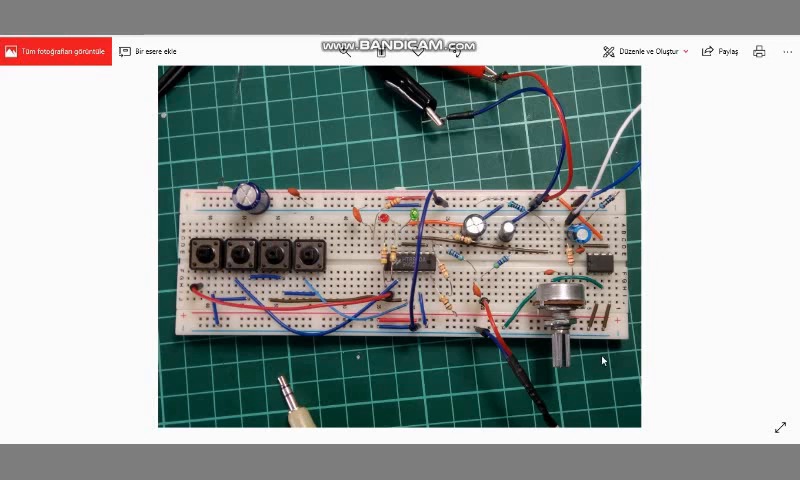
mouse_move(752, 293)
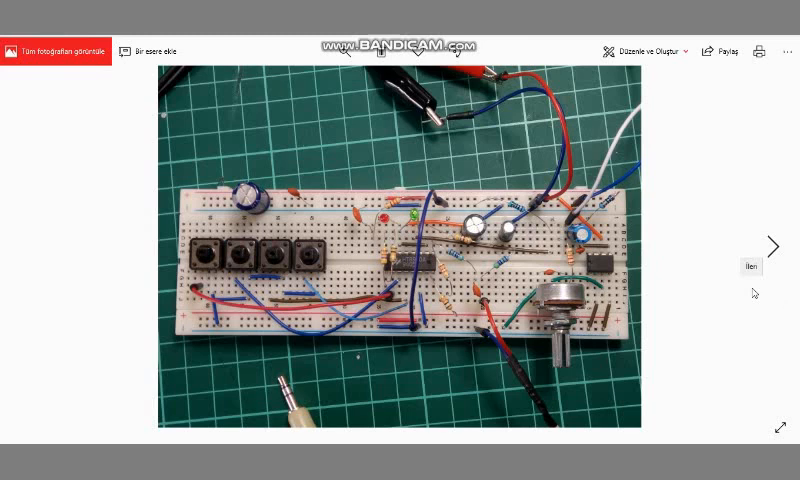
mouse_move(482, 423)
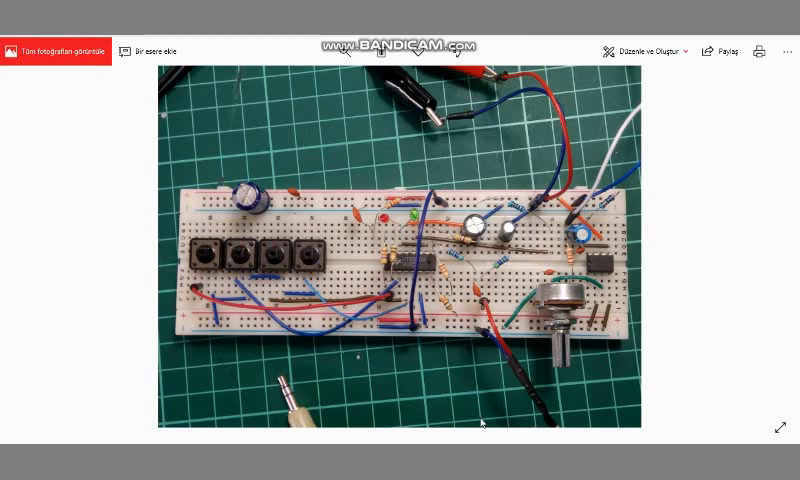
mouse_move(681, 249)
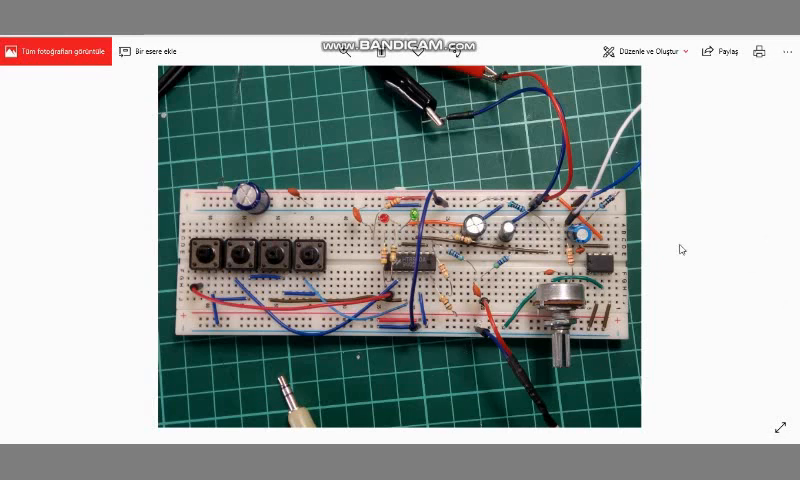
mouse_move(719, 261)
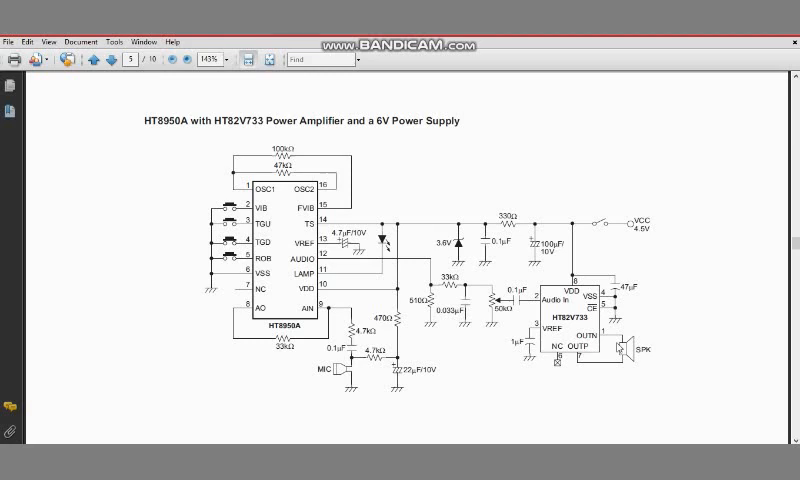
mouse_move(698, 247)
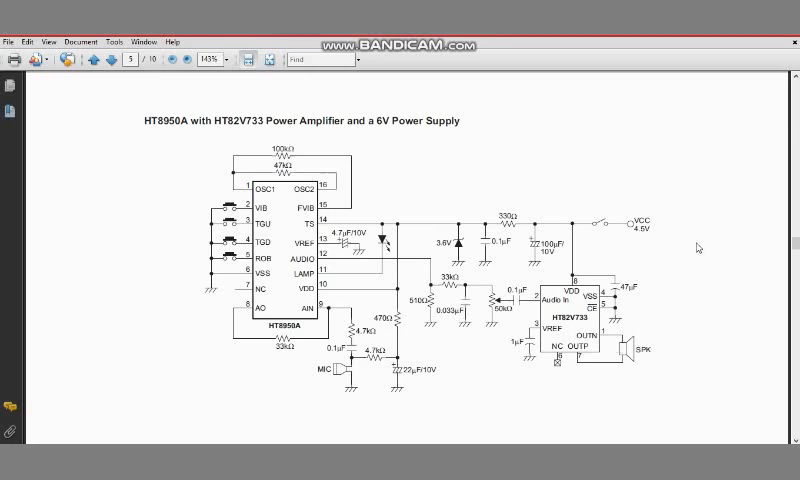
mouse_move(726, 266)
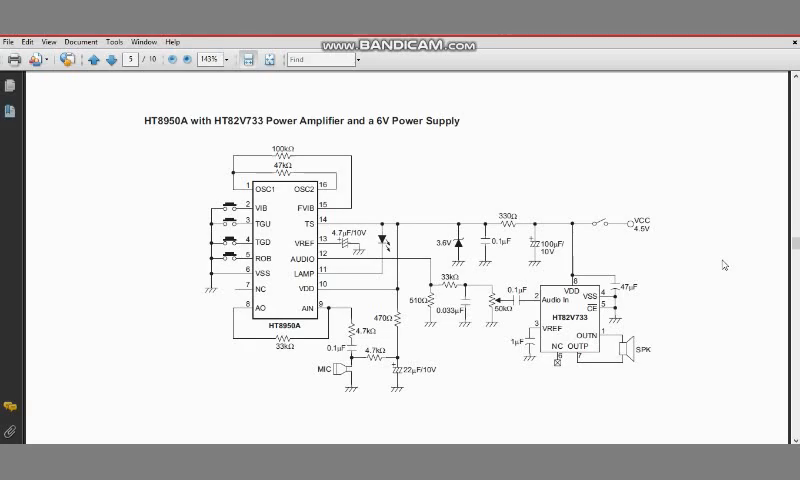